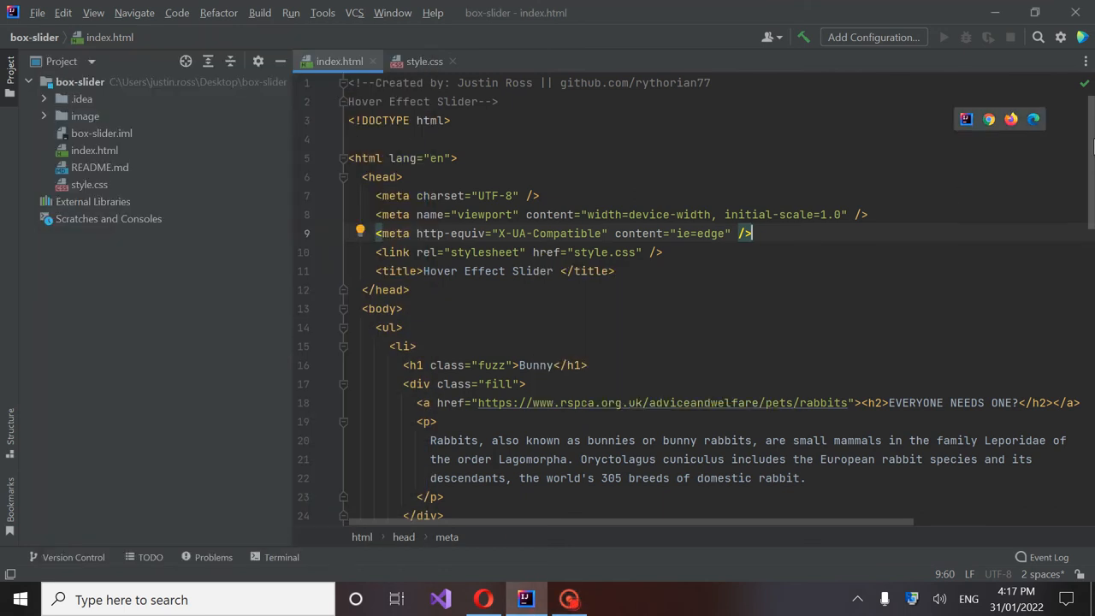
Step: Read down through index.html's slider markup for the five panels
scroll(down, 3)
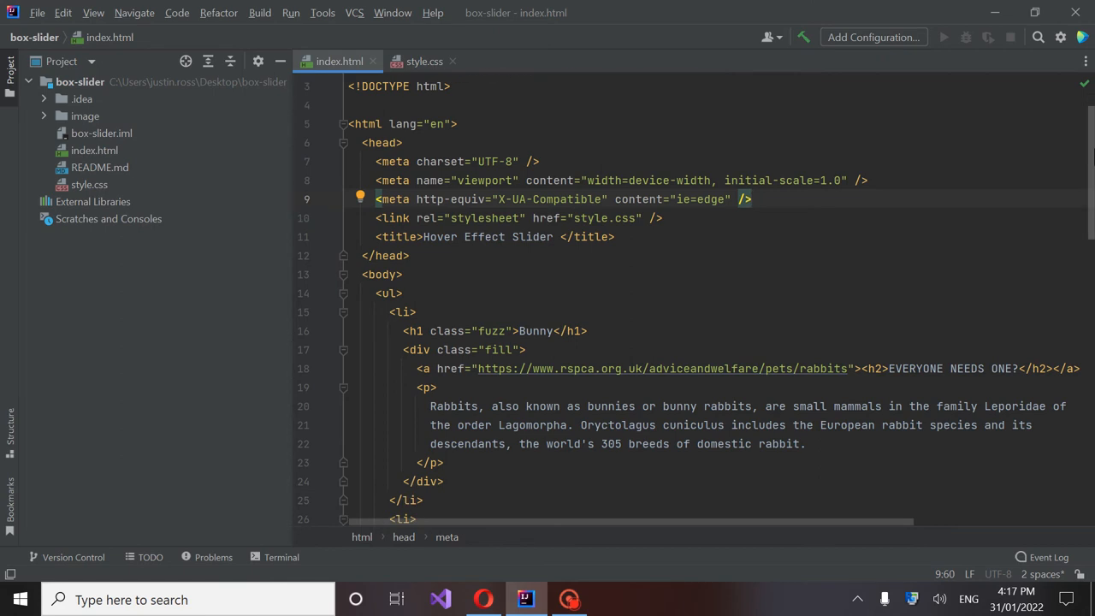
scroll(down, 3)
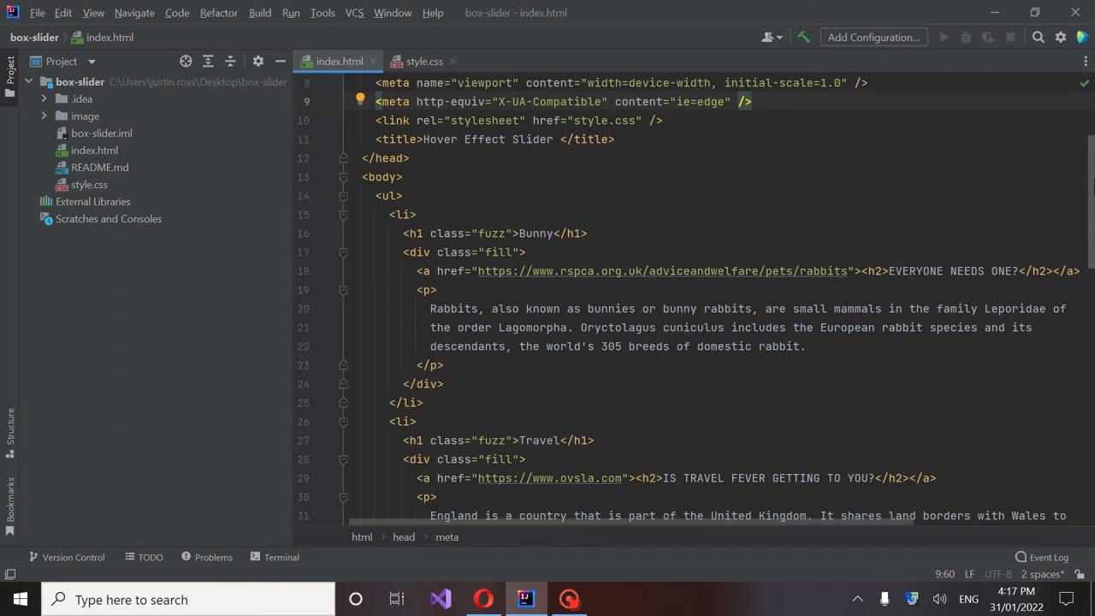
scroll(down, 3)
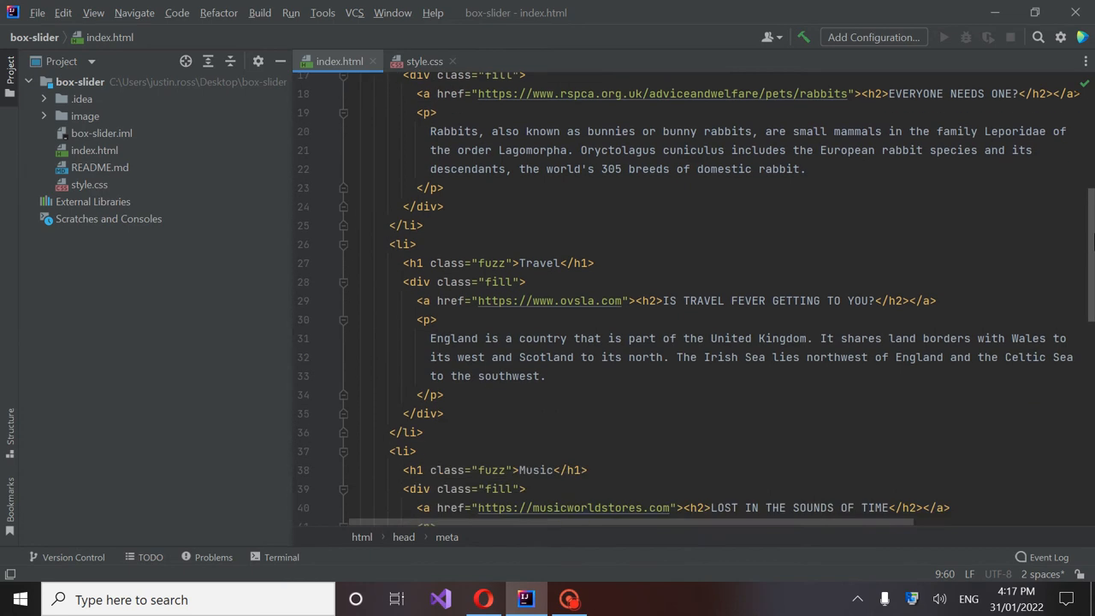
scroll(down, 3)
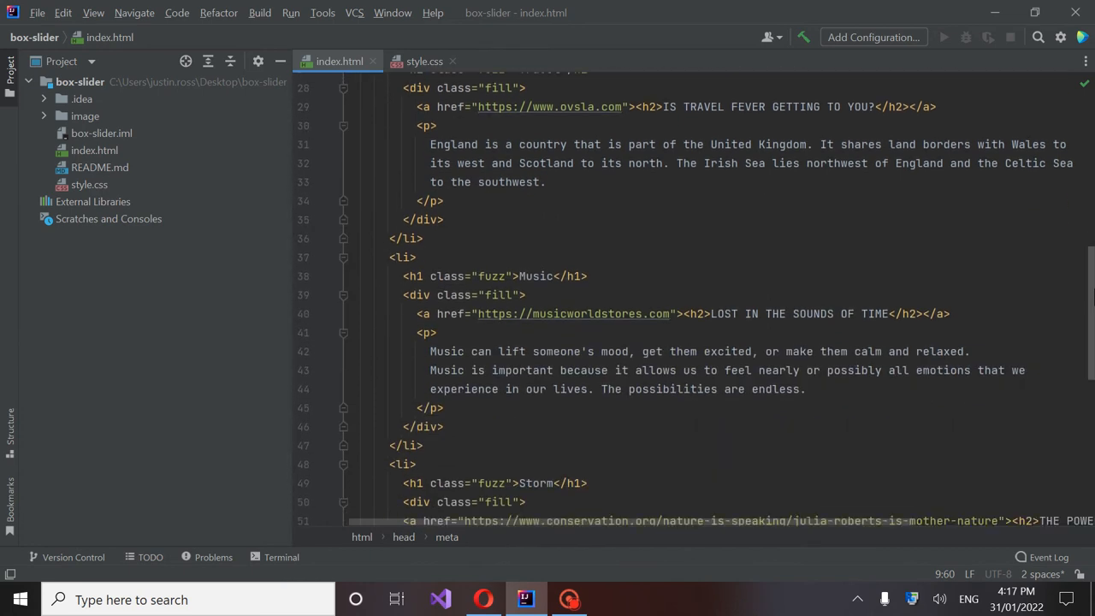
scroll(down, 3)
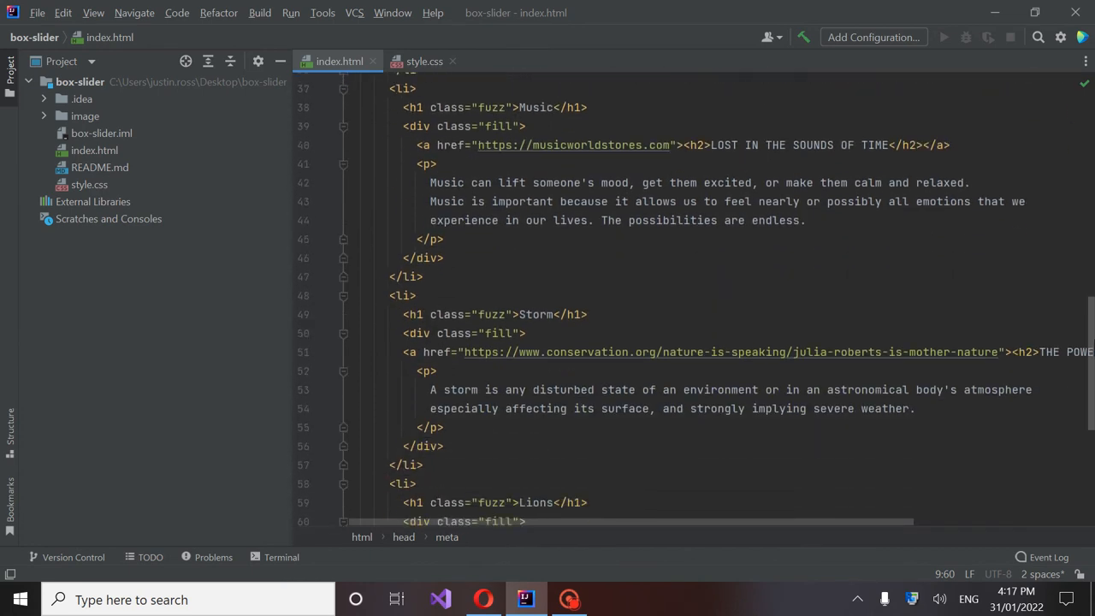
scroll(down, 3)
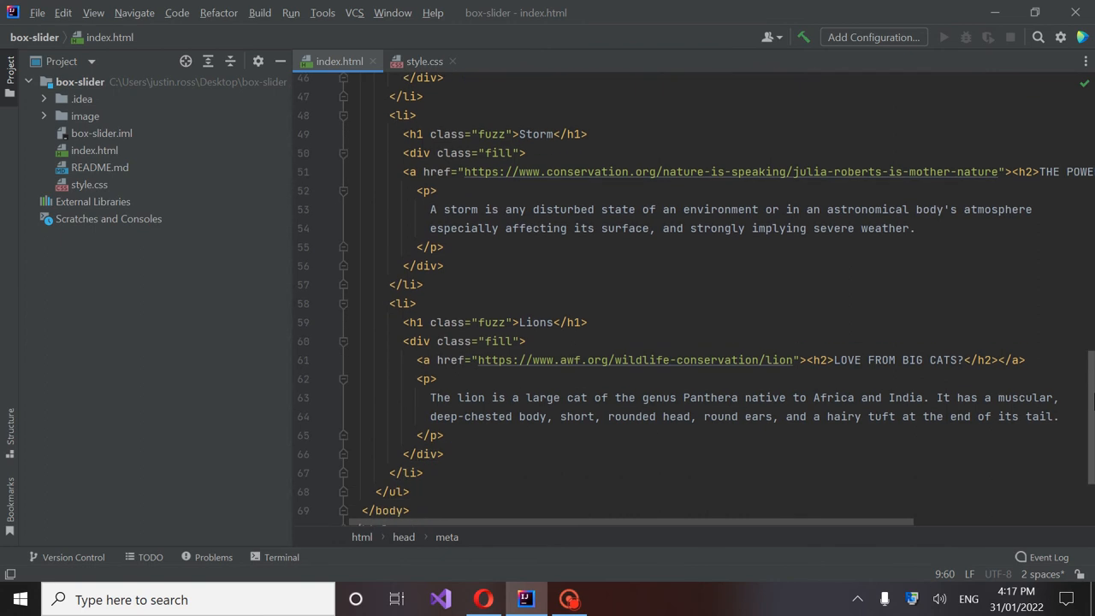
scroll(down, 3)
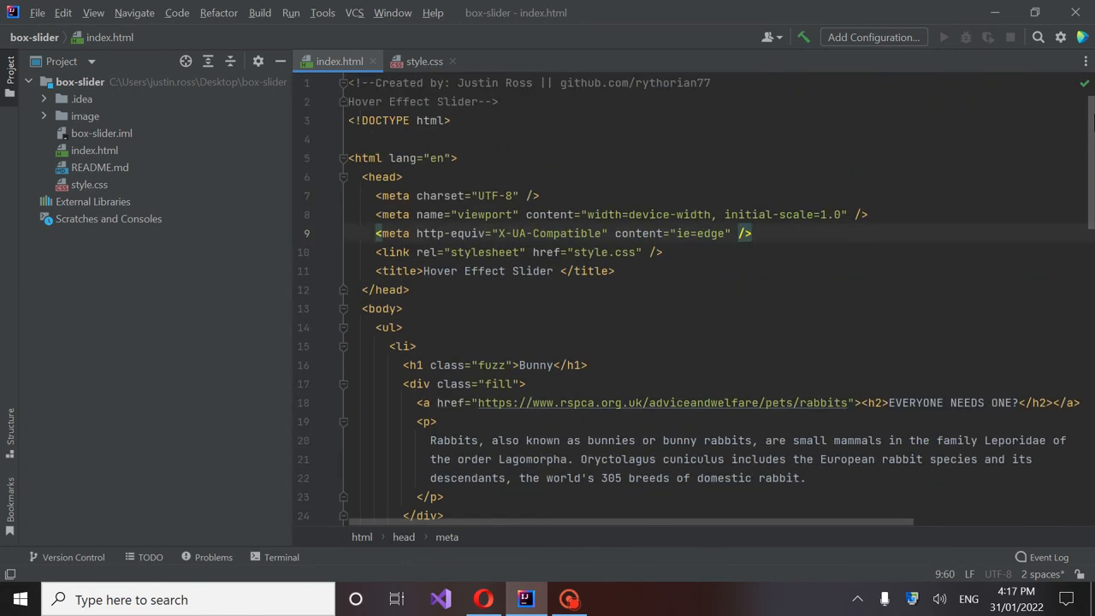
Step: Review style.css, highlighting the rabbit image name in the background rule, and return to the HTML
click(424, 61)
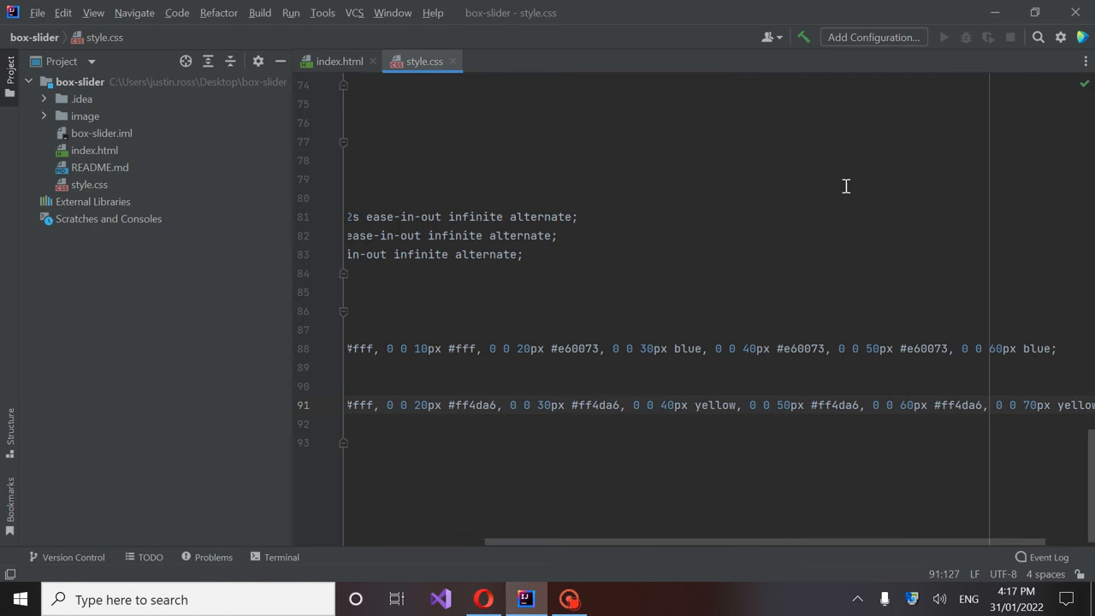
mouse_move(734, 541)
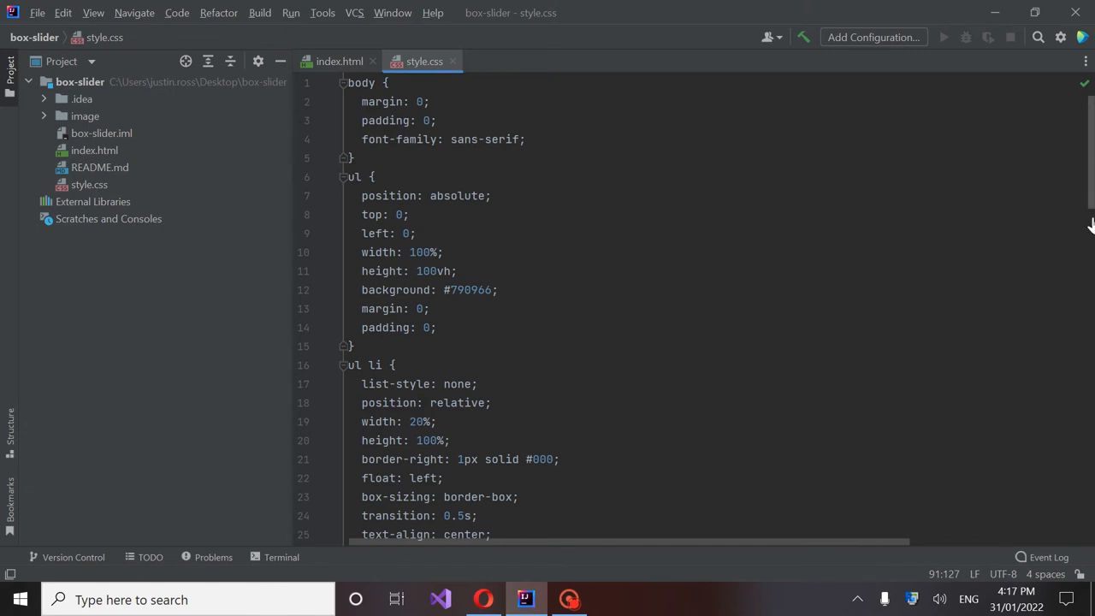
scroll(down, 3)
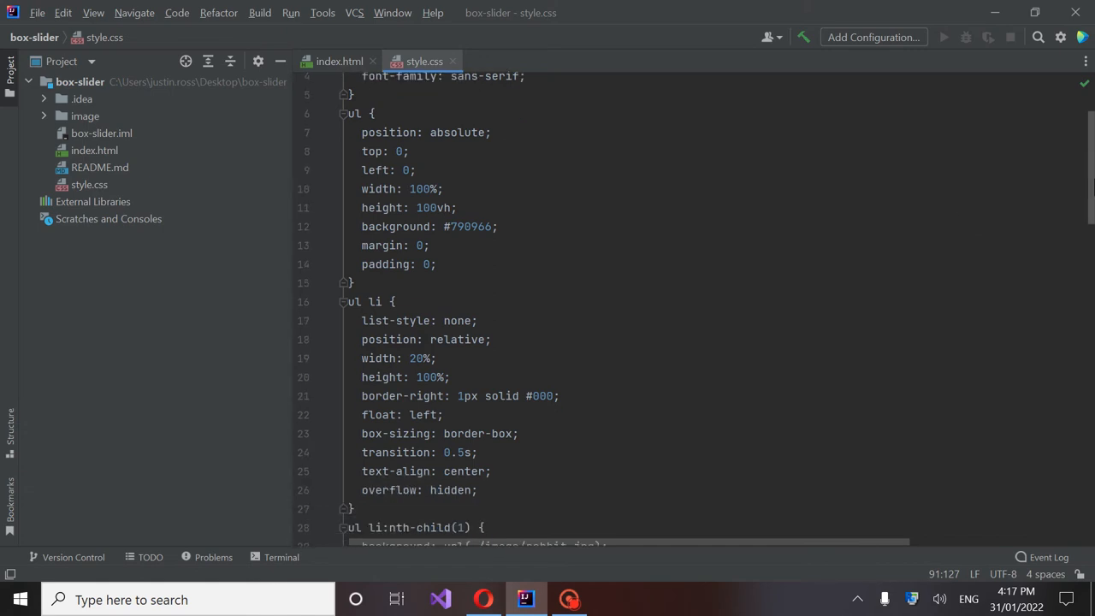
scroll(down, 3)
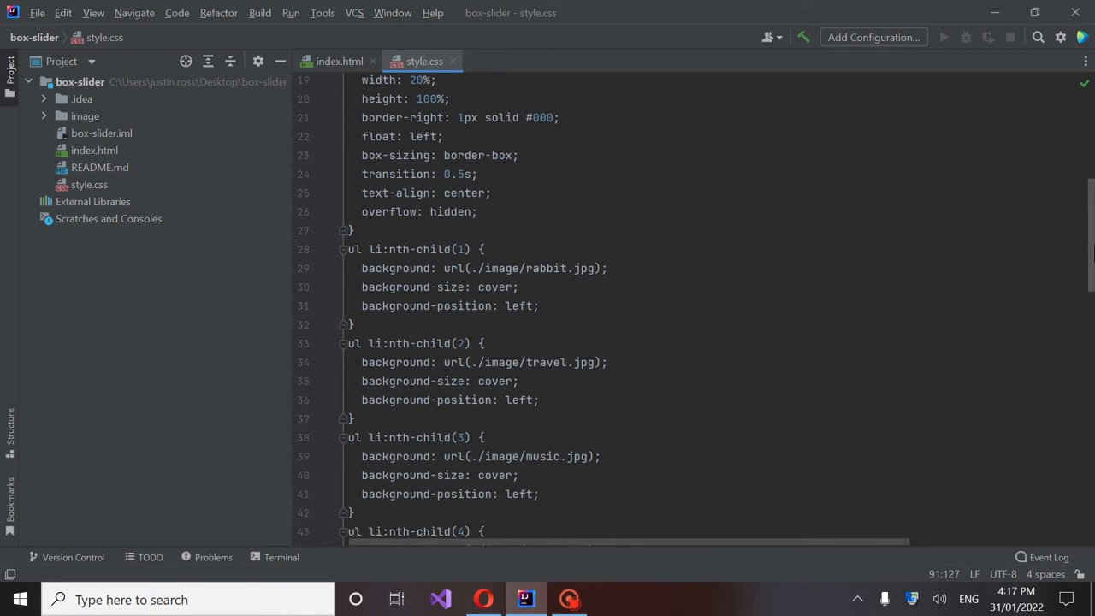
scroll(down, 3)
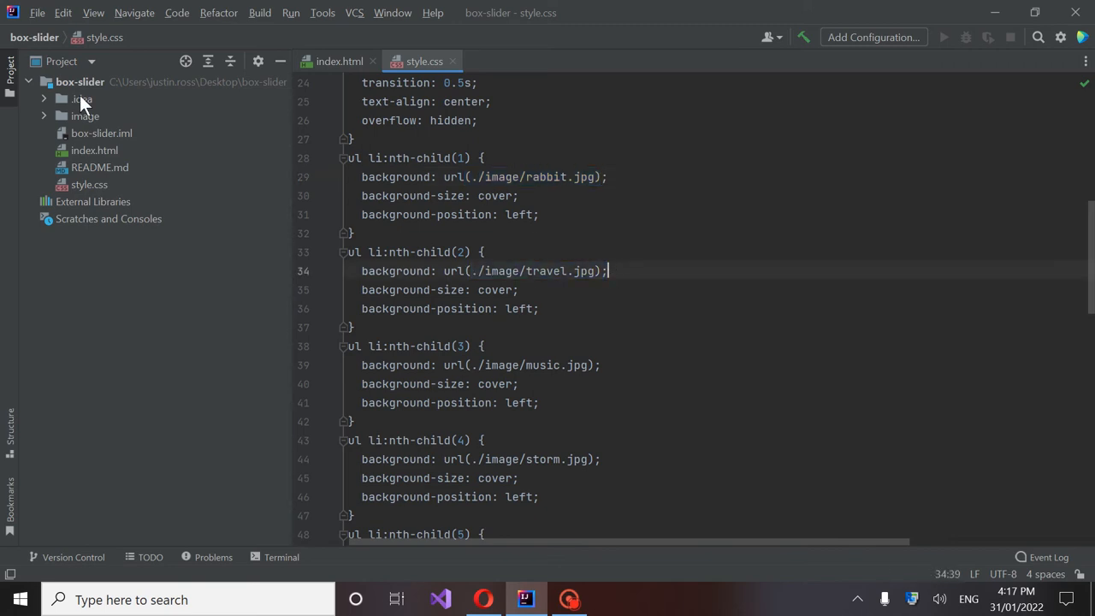
click(86, 116)
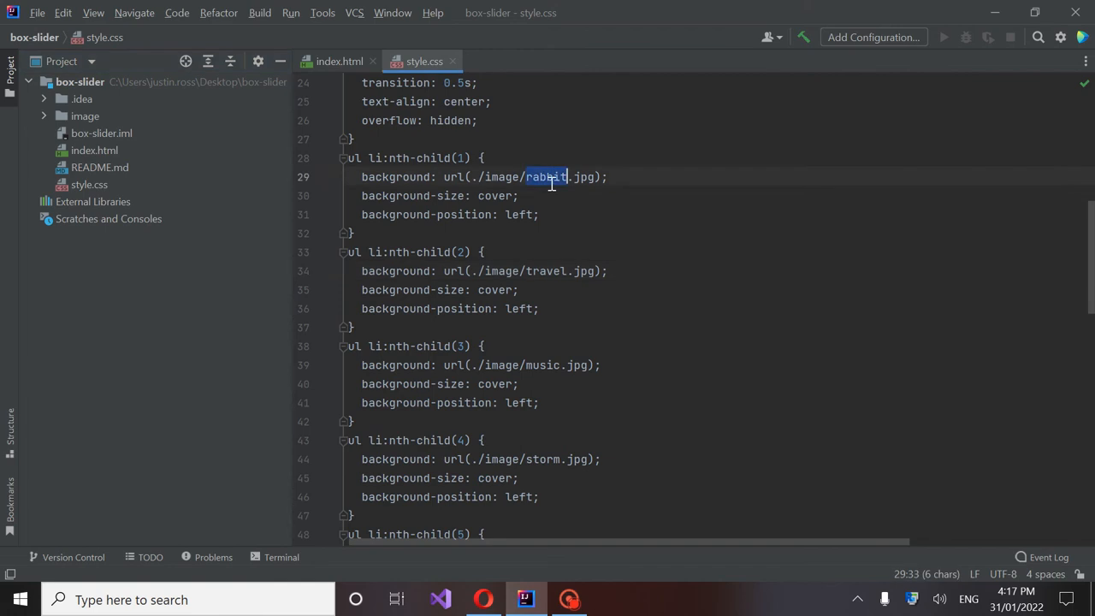
double_click(585, 176)
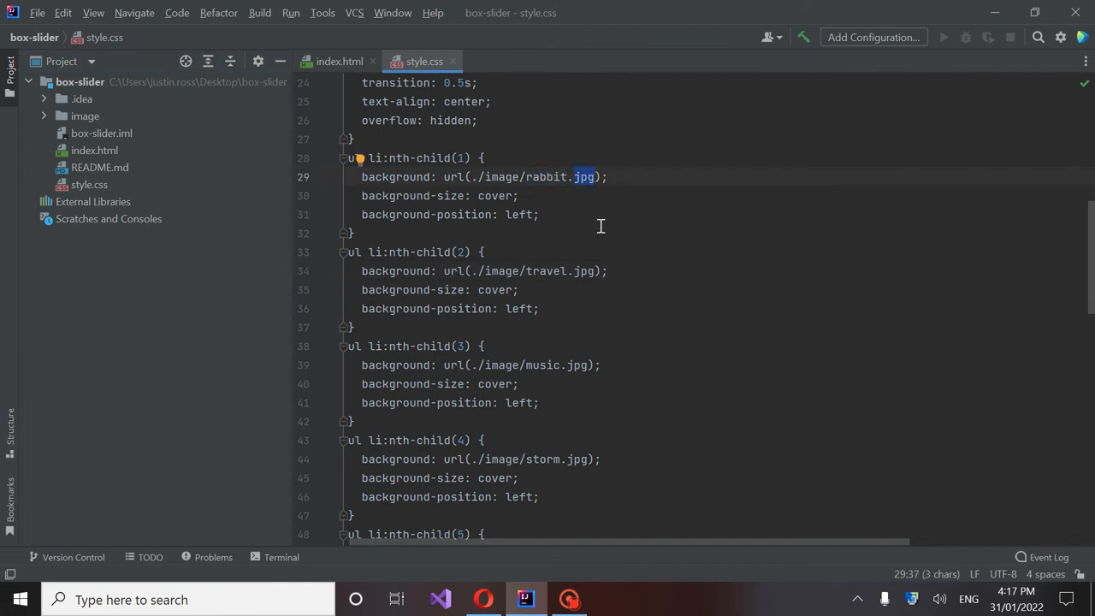
mouse_move(563, 349)
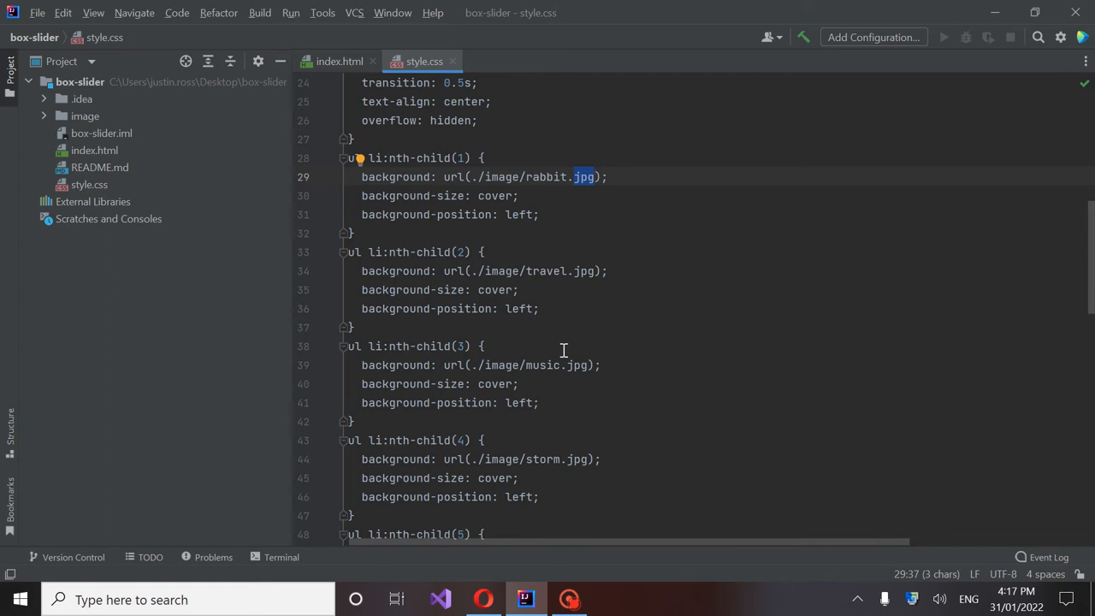
scroll(down, 3)
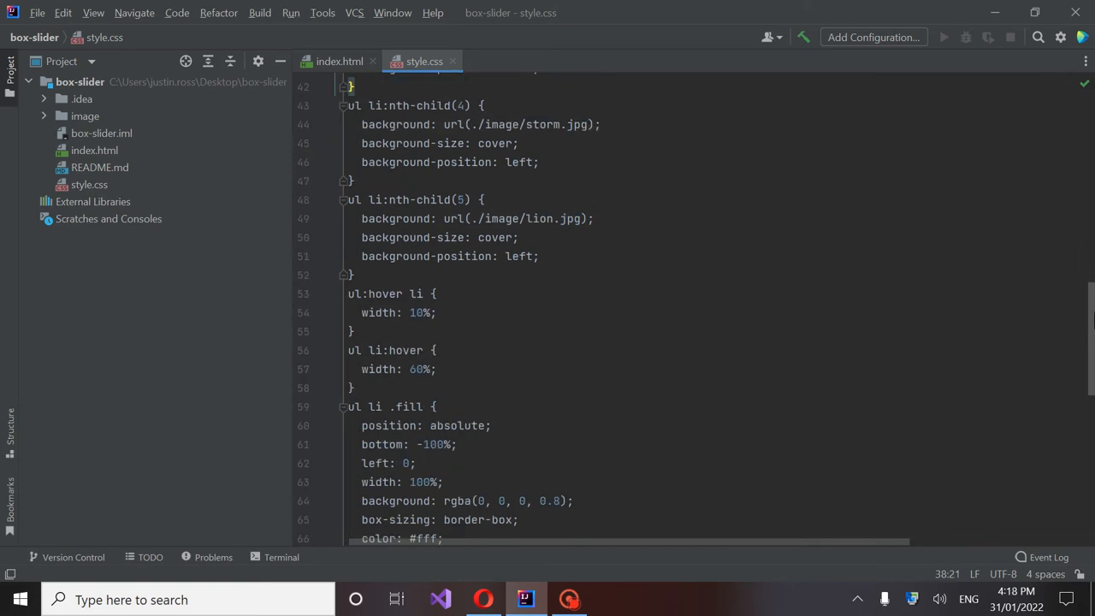
click(338, 62)
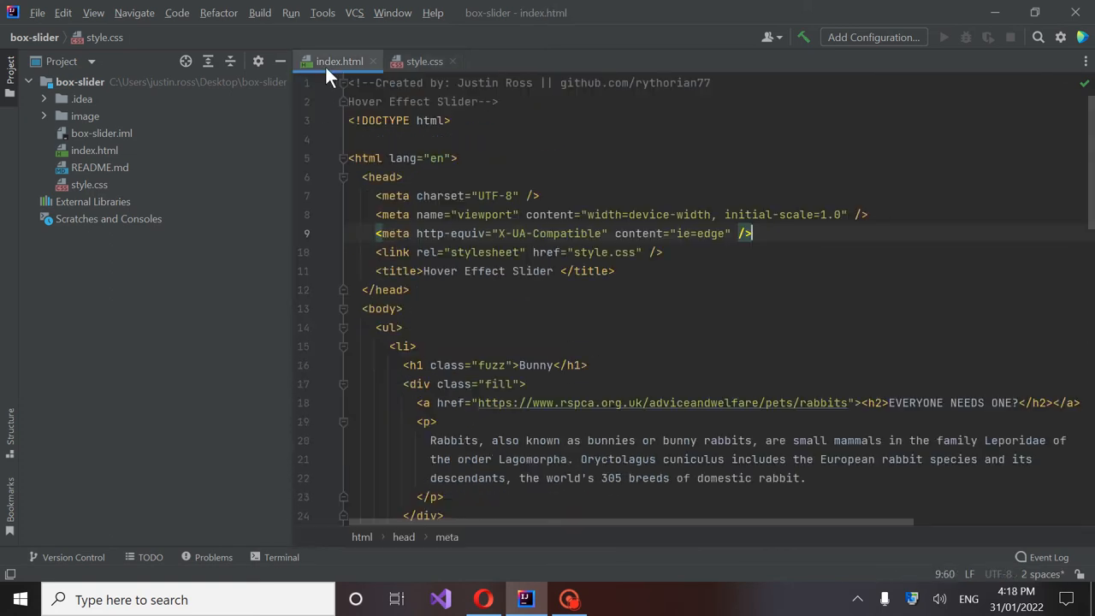
mouse_move(1033, 120)
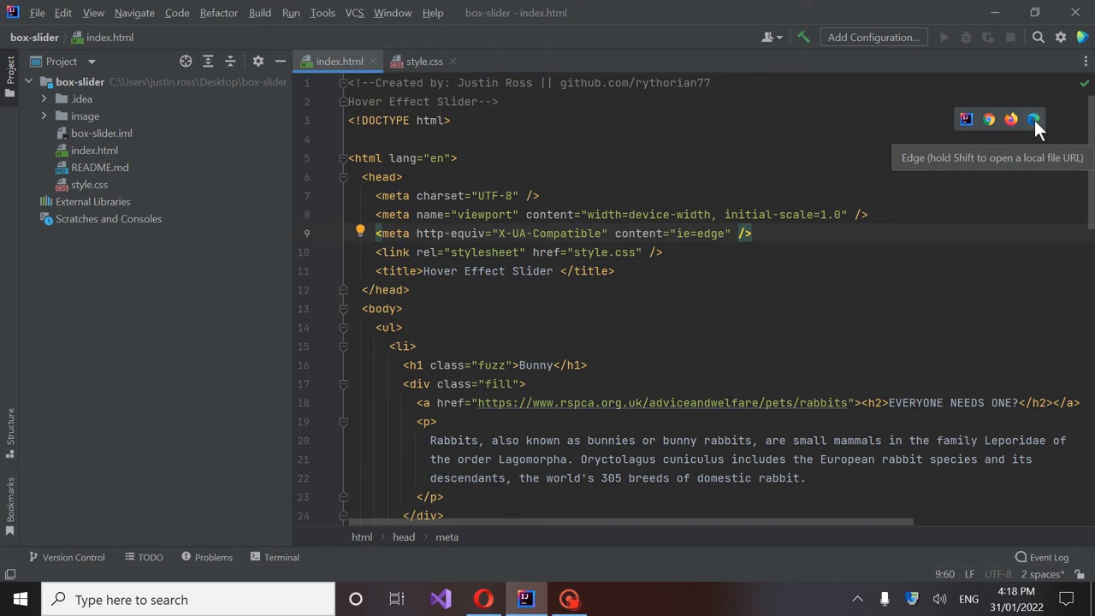
Step: Preview the page in Edge and try the Bunny panel's EVERYONE NEEDS ONE? link
click(1034, 120)
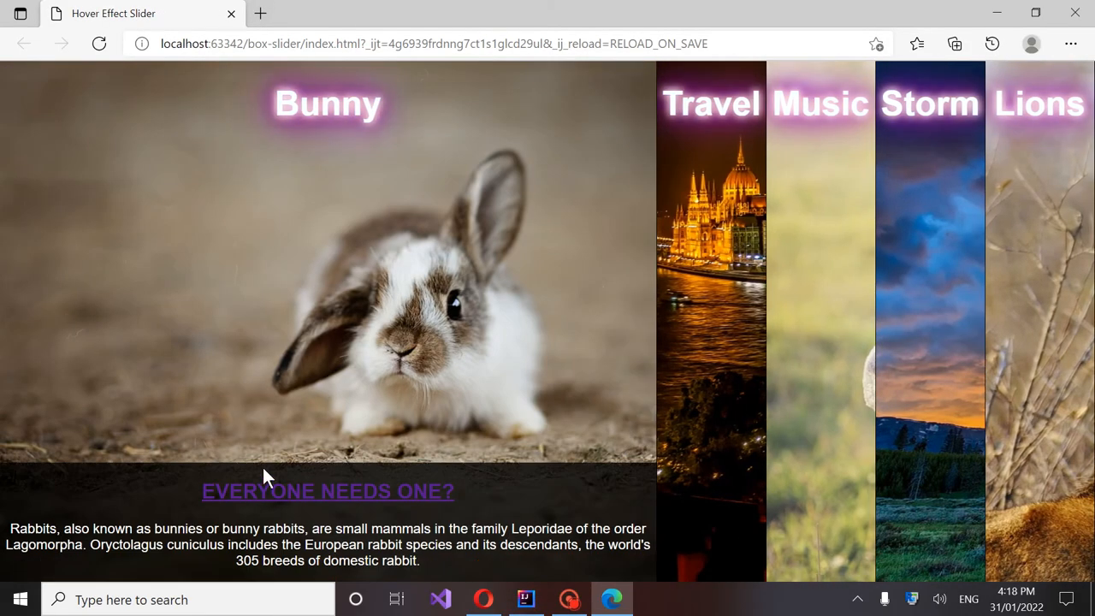
click(328, 491)
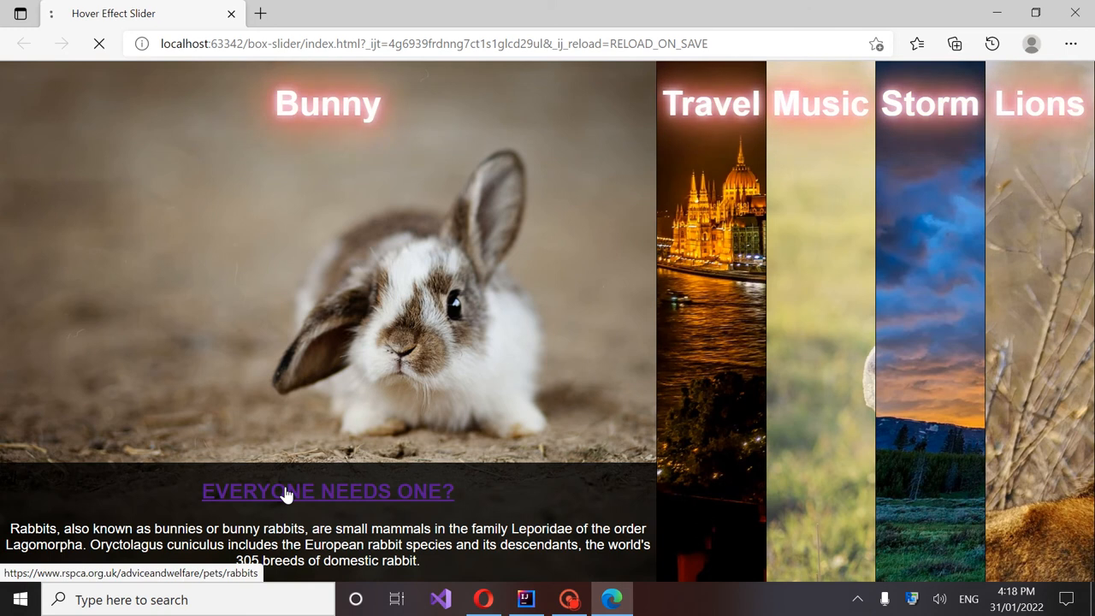
click(329, 491)
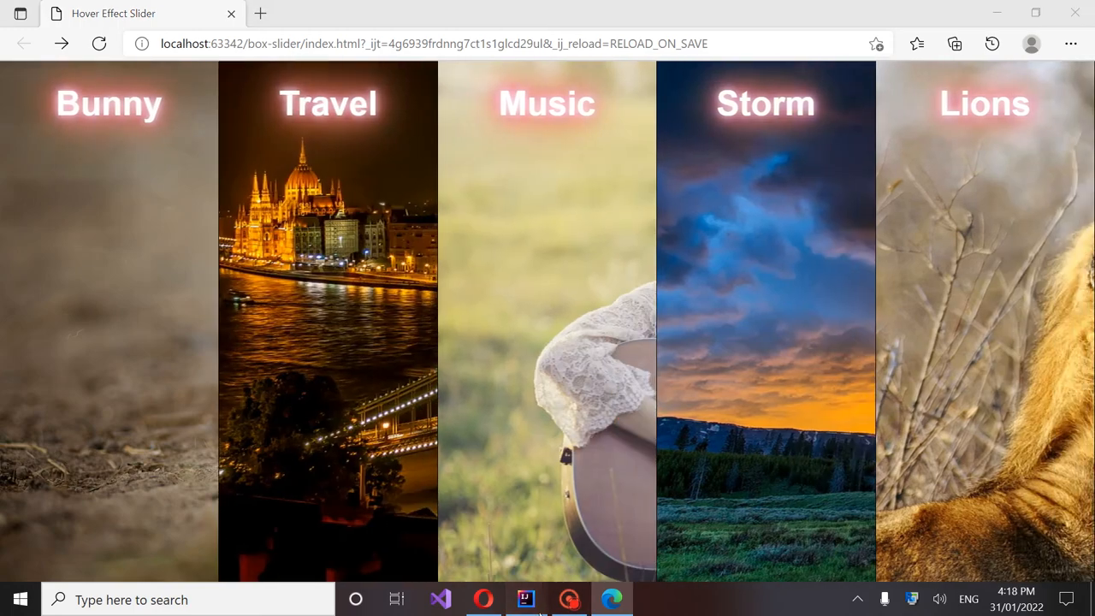
Step: Back in index.html, highlight the Bunny item's RSPCA rabbits page address in its href
click(524, 598)
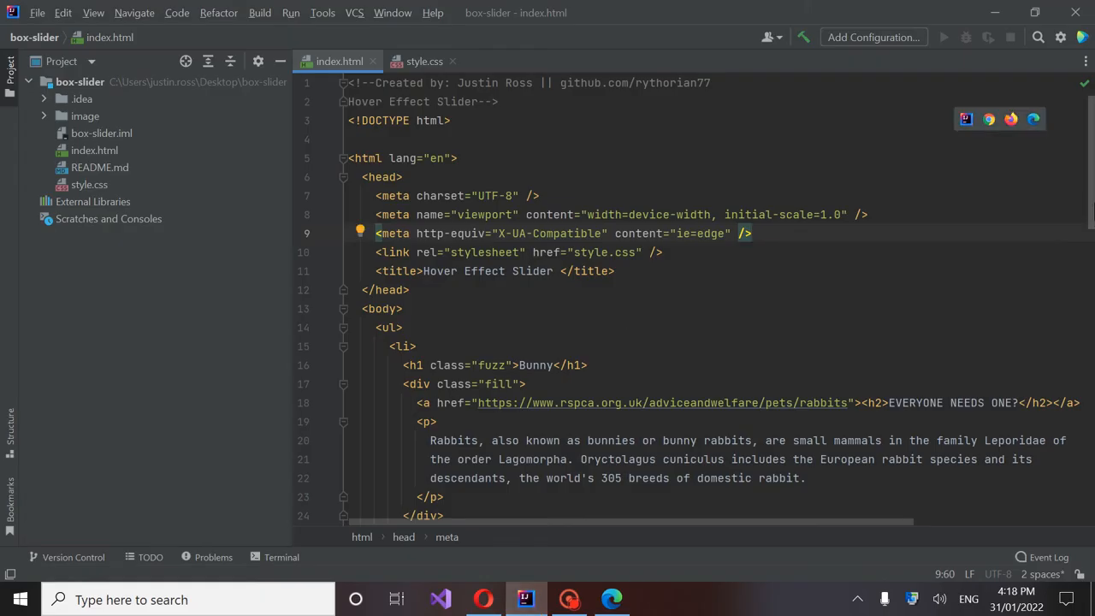
scroll(down, 3)
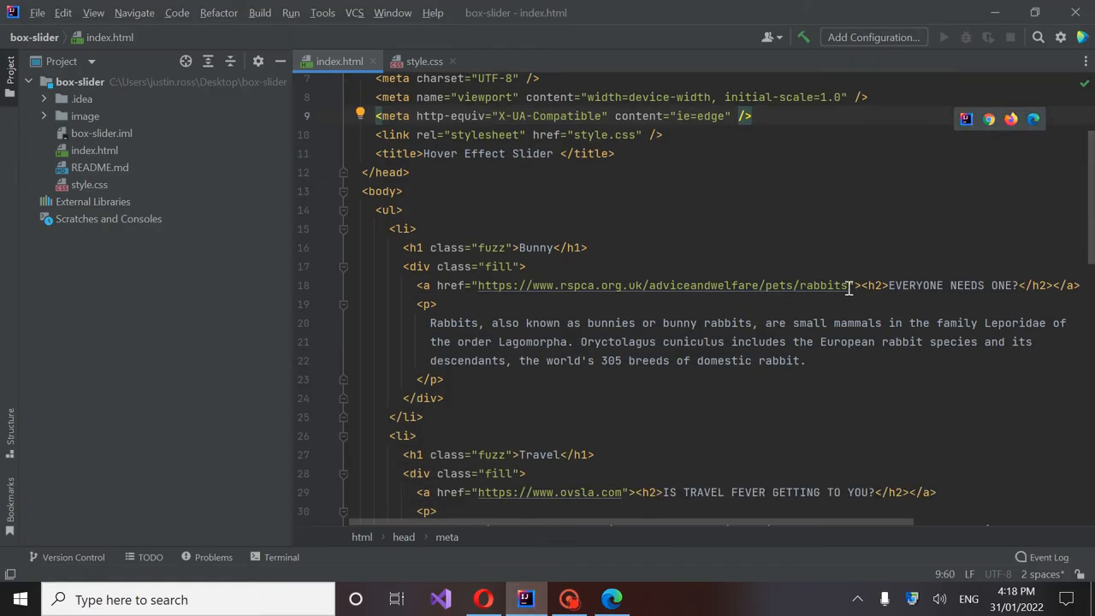
double_click(658, 284)
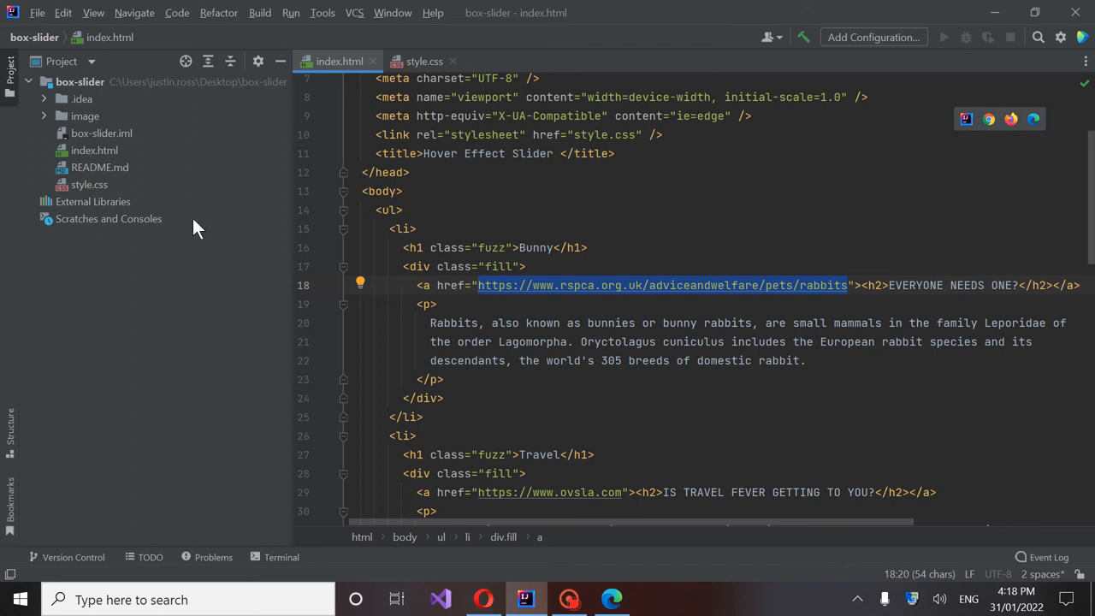
mouse_move(715, 291)
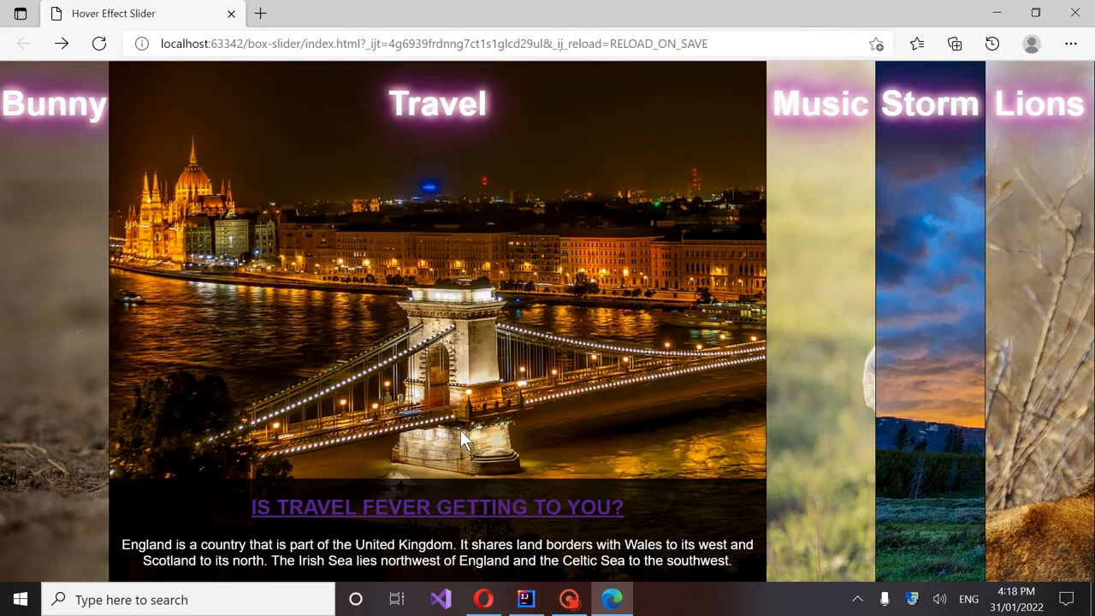
click(438, 506)
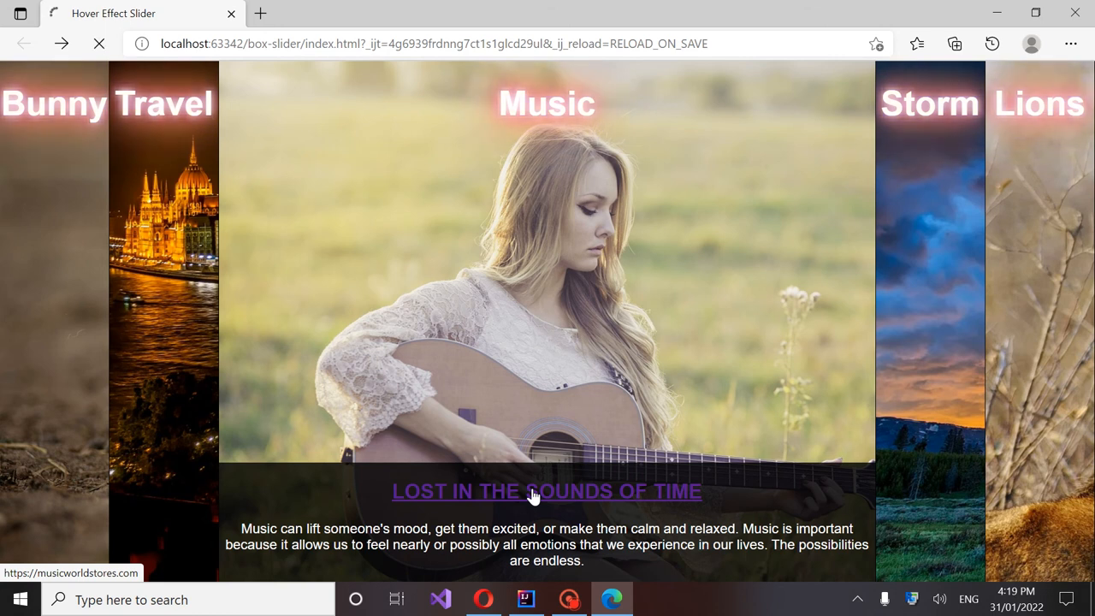
click(548, 491)
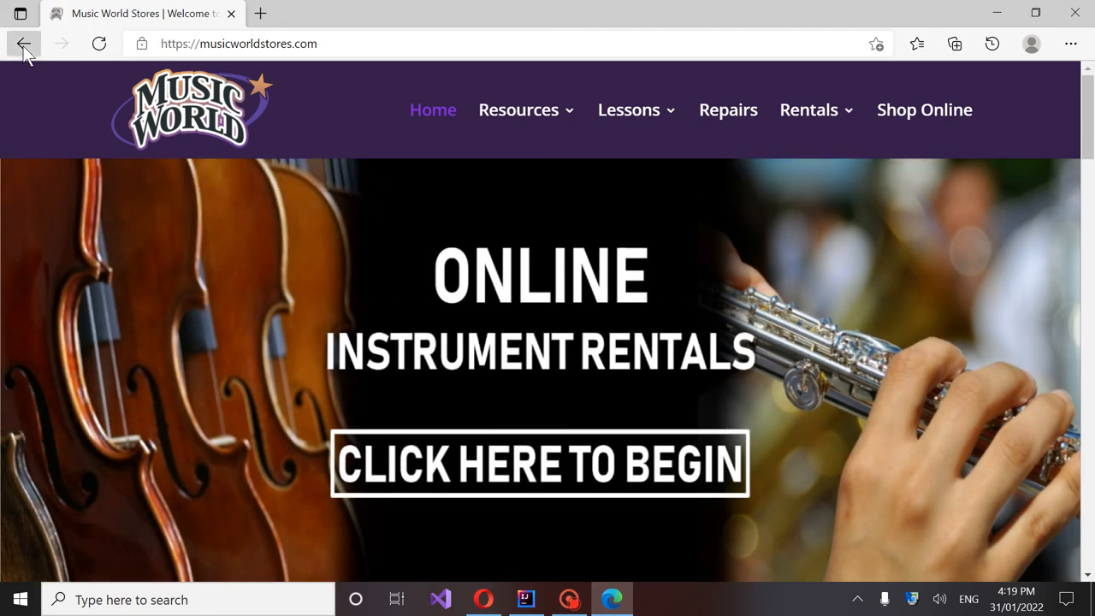
click(24, 44)
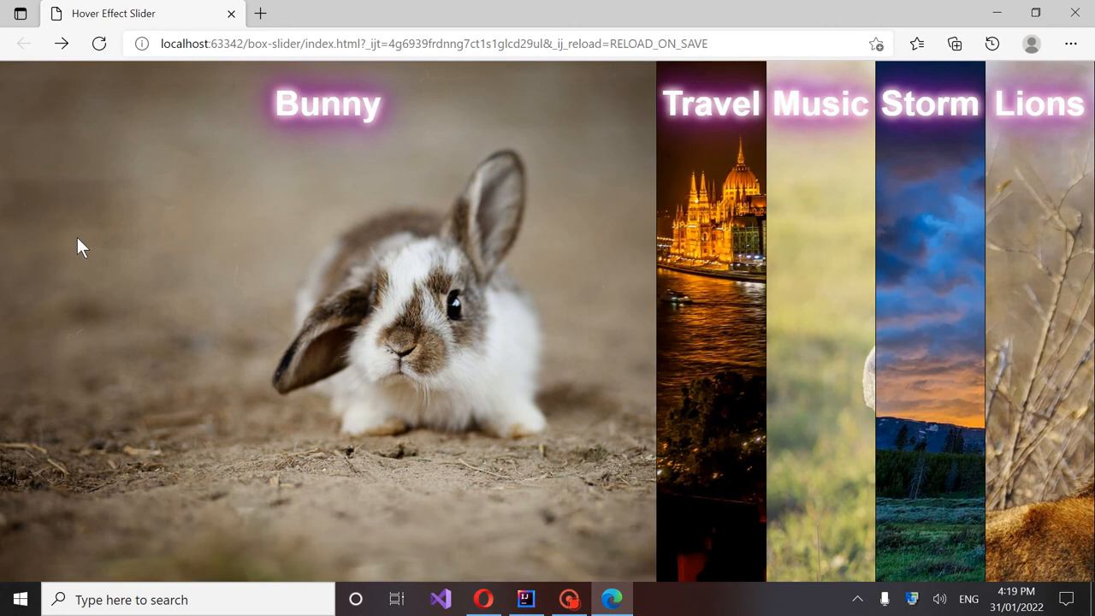
mouse_move(323, 210)
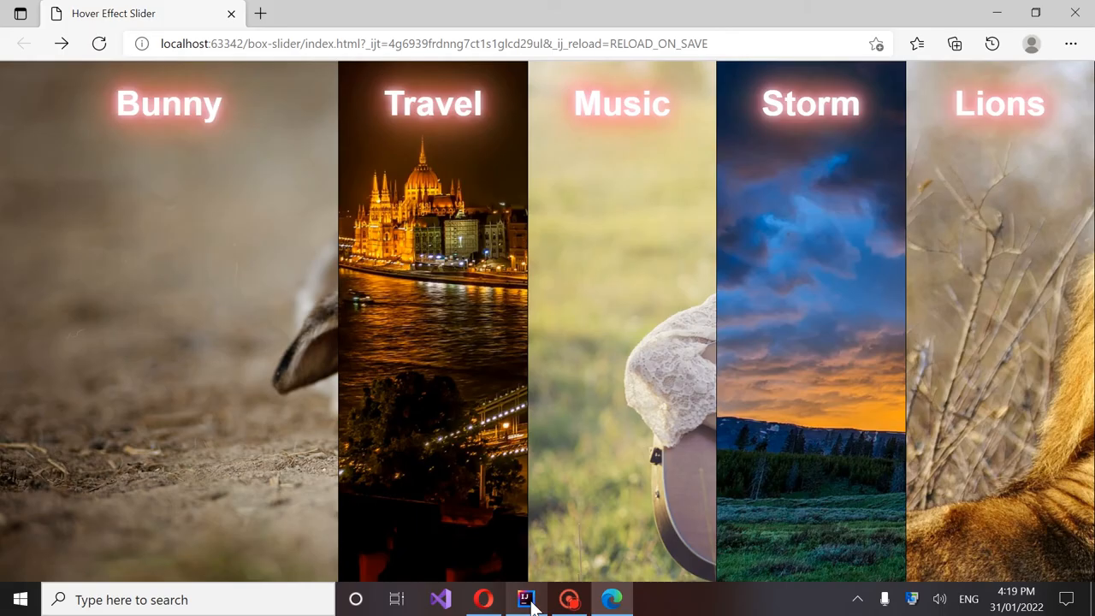
Step: In style.css, check the .fuzz rule's 2s glow animation and select the keyframe's 30px shadow value
click(523, 599)
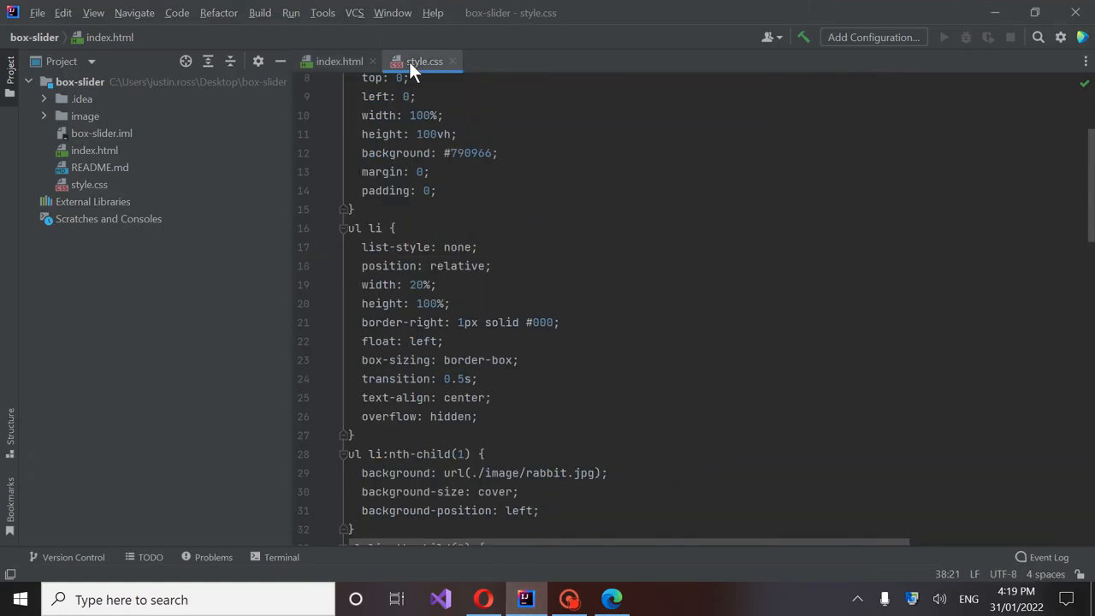
scroll(down, 3)
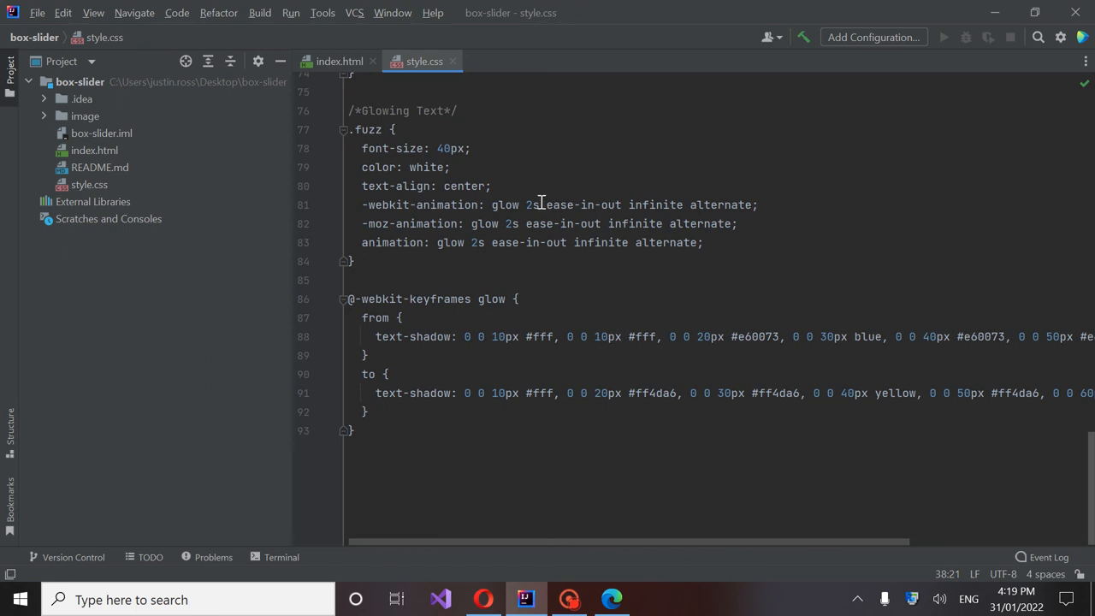
mouse_move(533, 205)
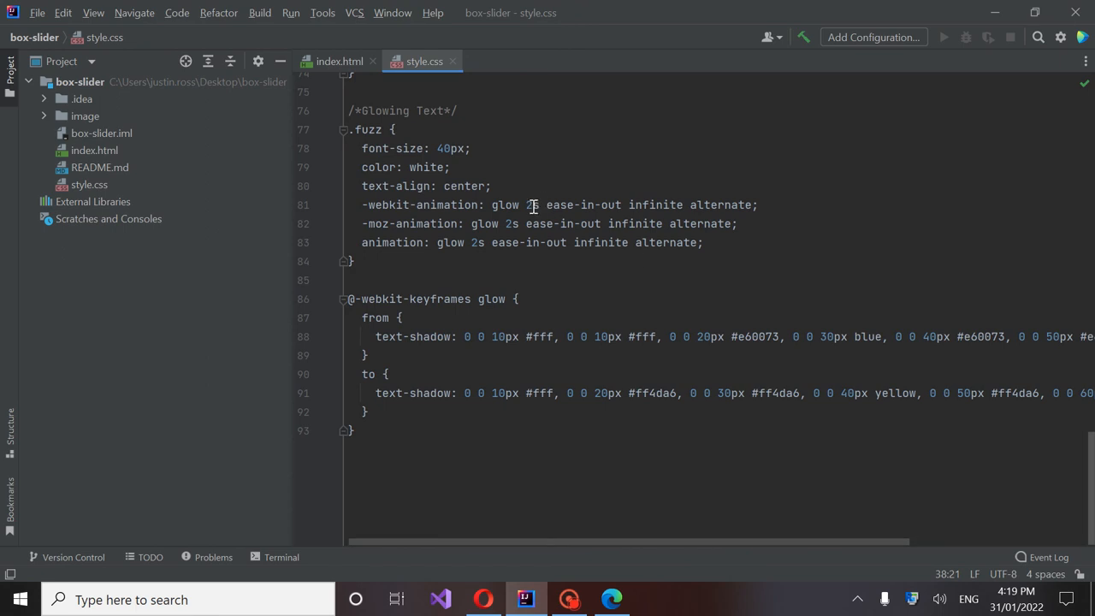
click(531, 205)
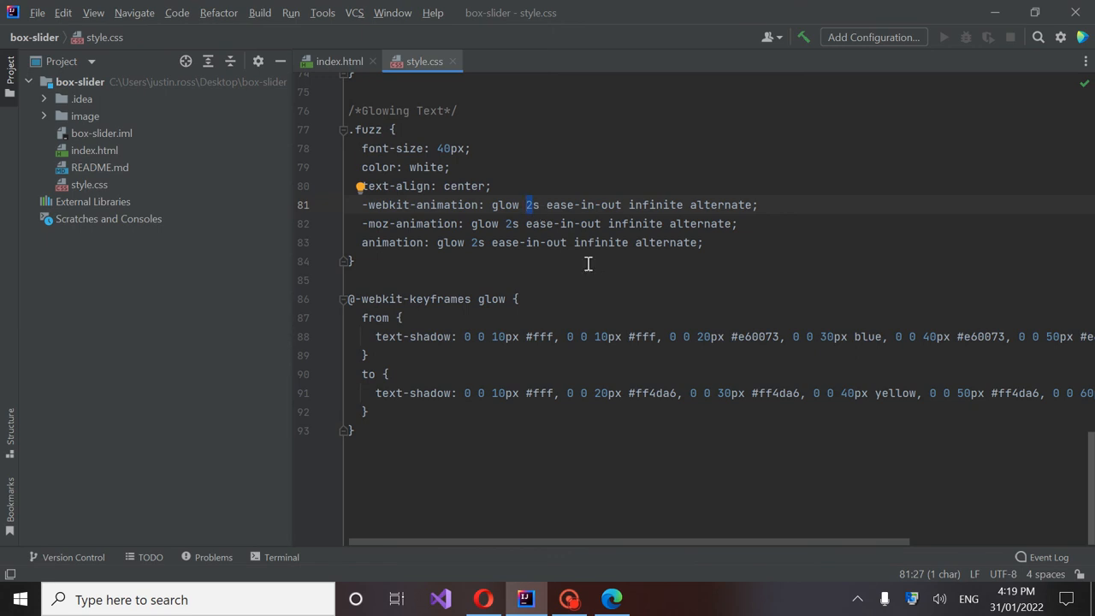
mouse_move(613, 287)
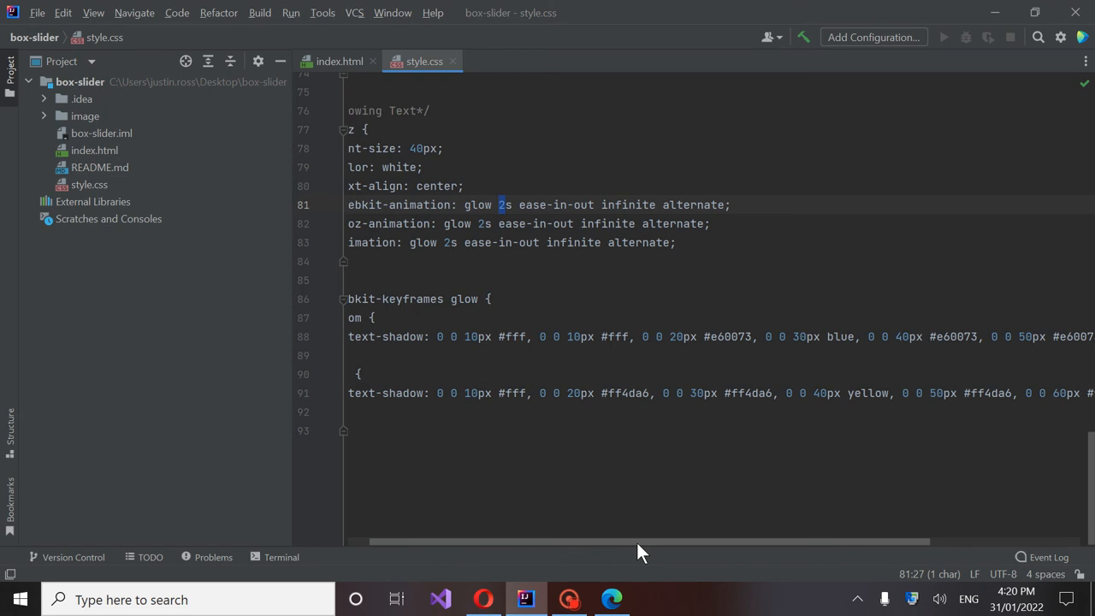
scroll(right, 3)
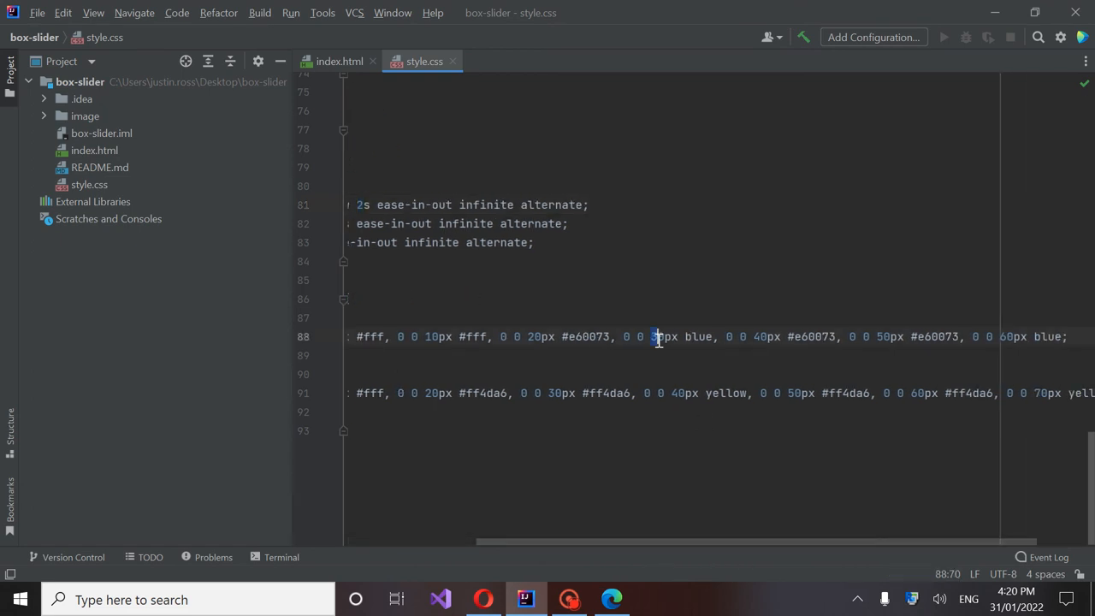
double_click(664, 335)
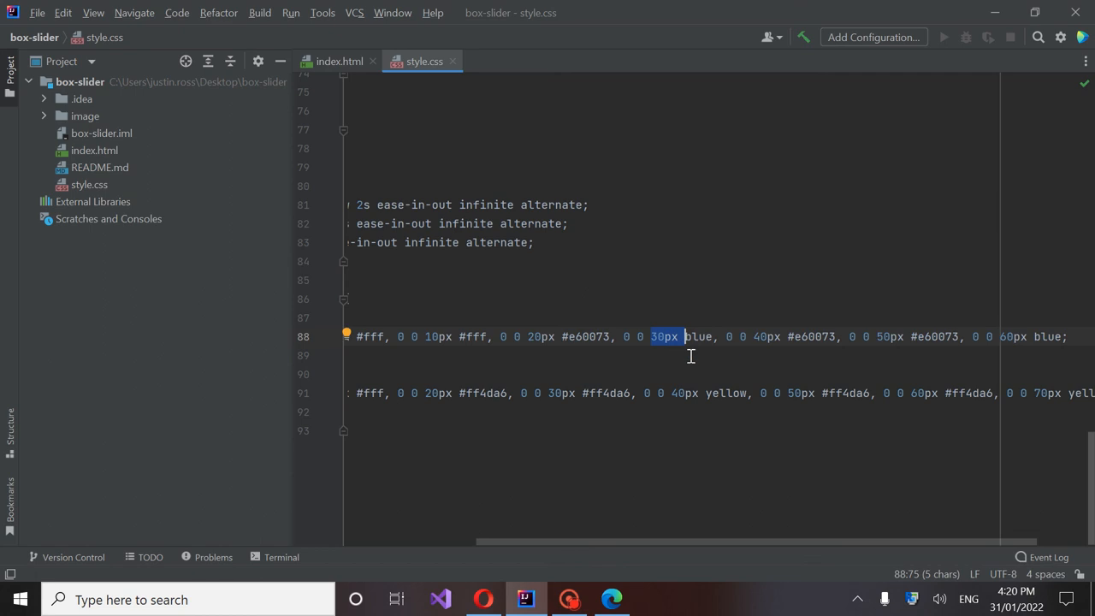
mouse_move(767, 544)
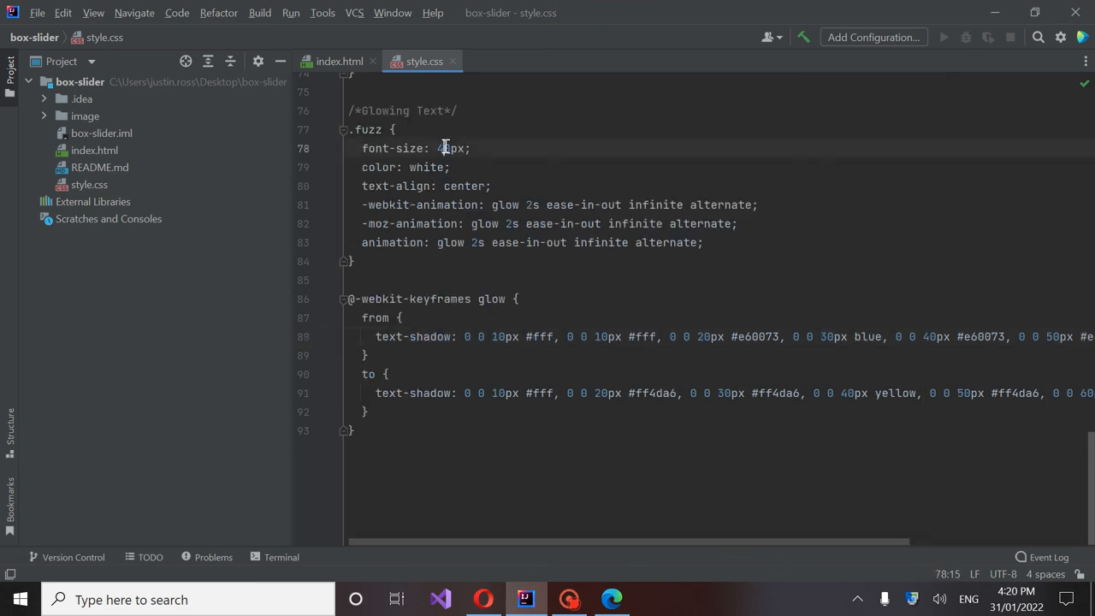
text(0)
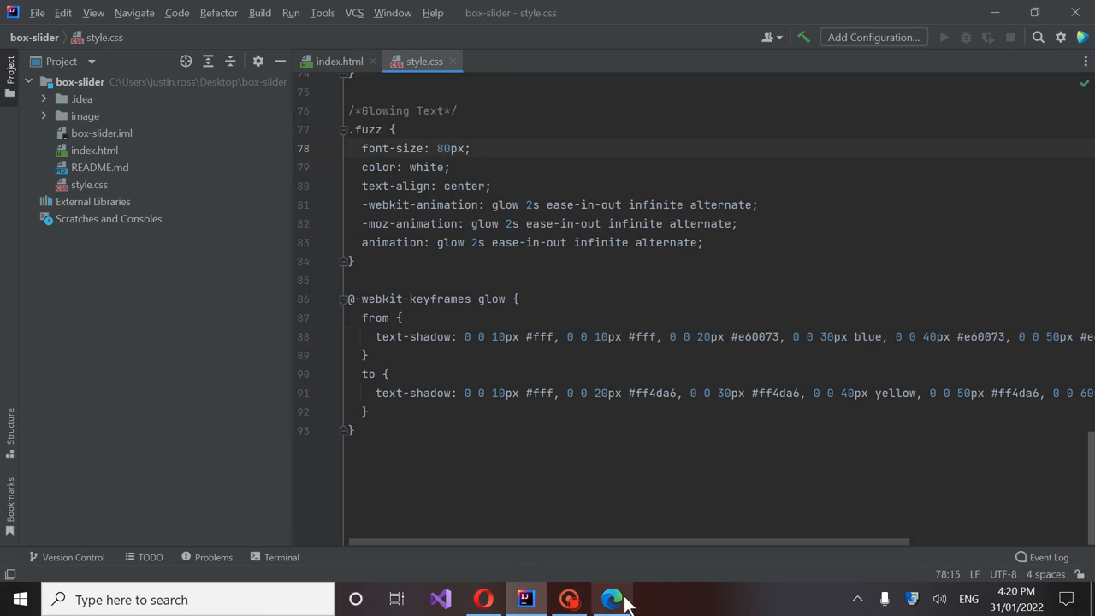
click(611, 599)
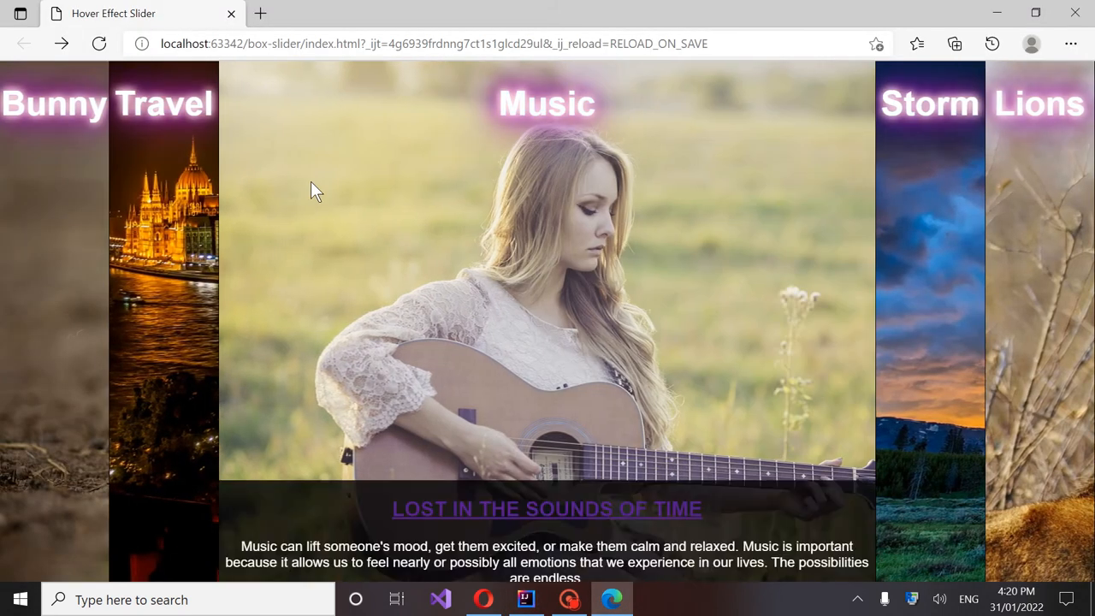
click(525, 599)
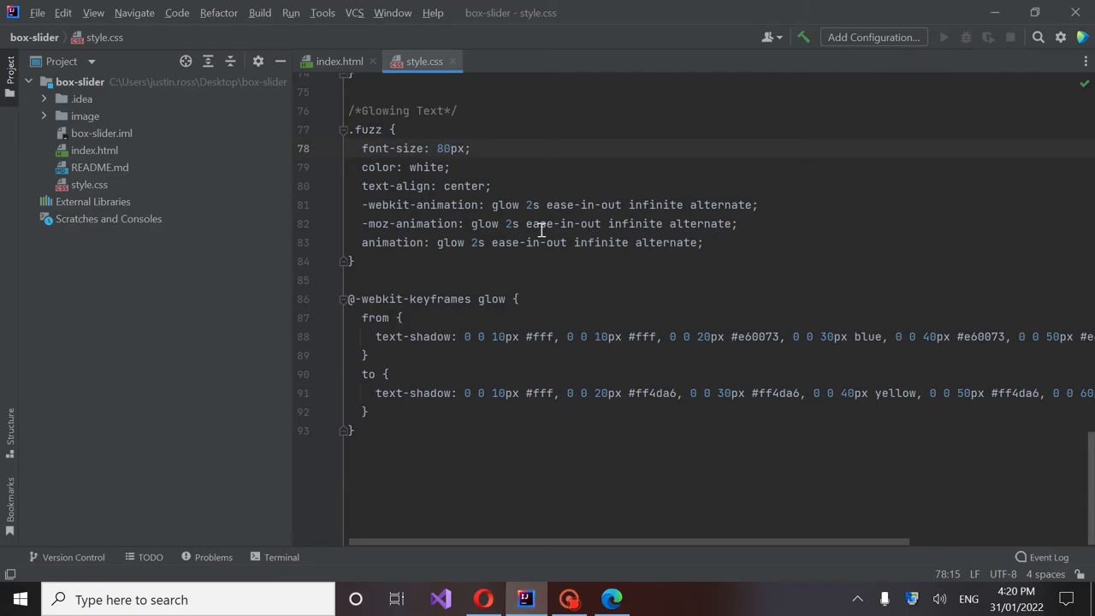
key(Backspace)
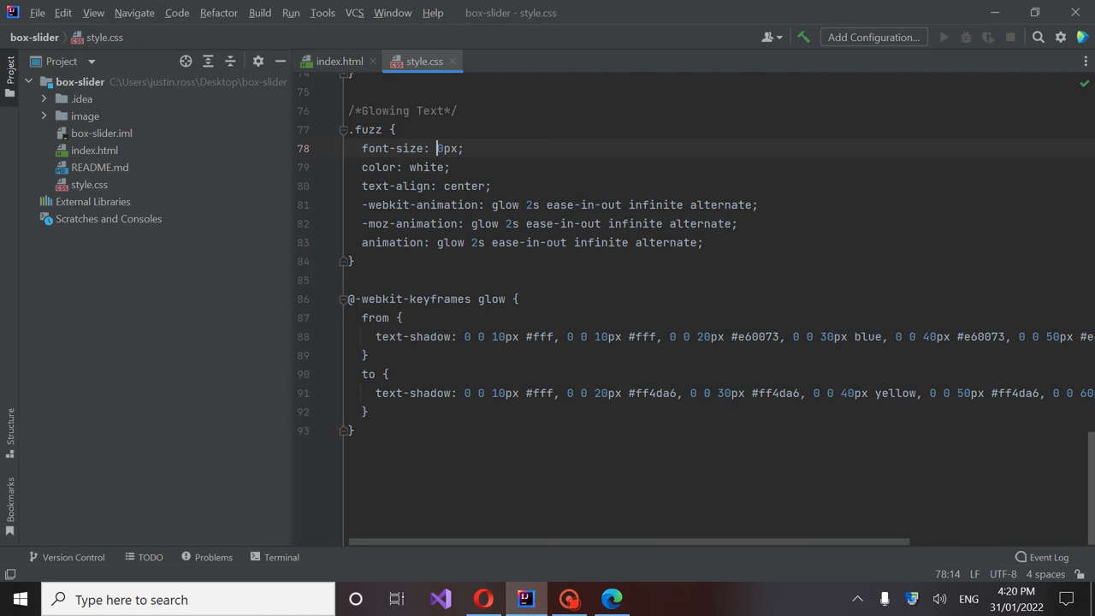
text(4)
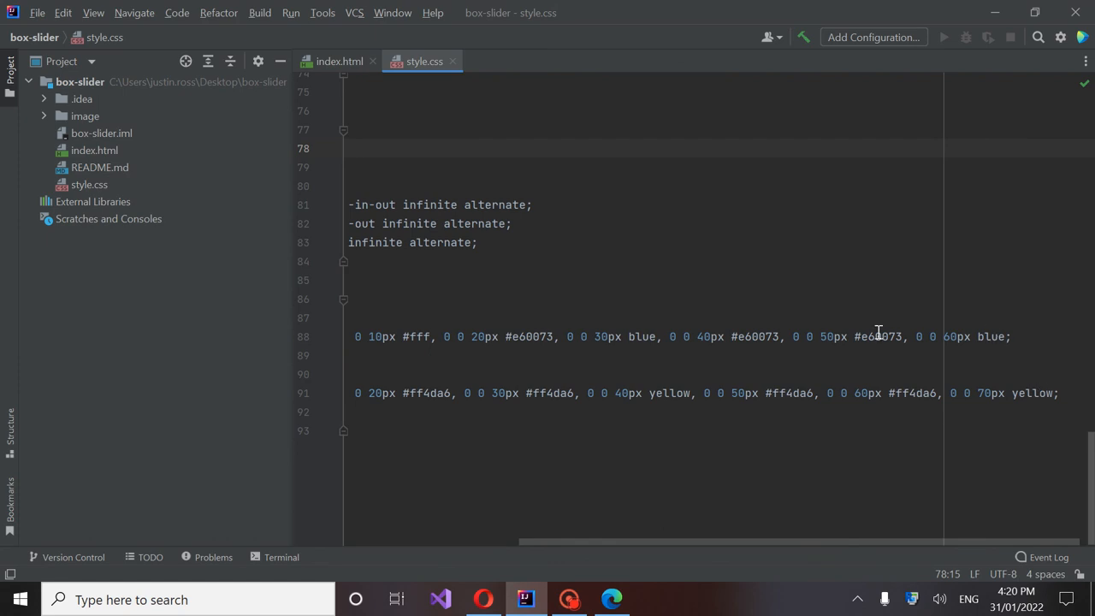
double_click(876, 335)
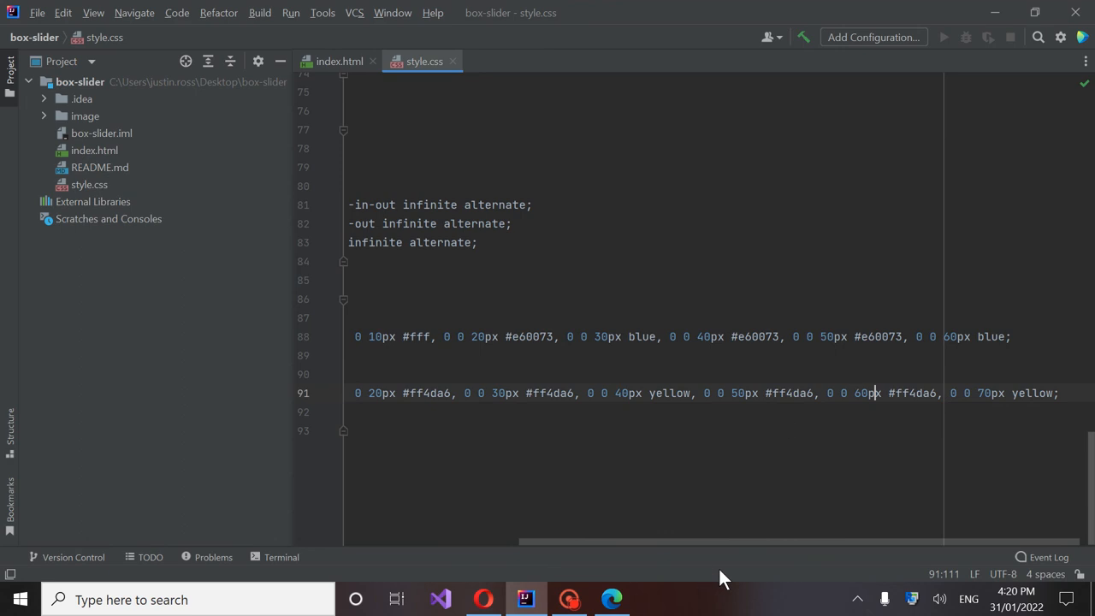
Step: Switch to the Edge preview to watch the Bunny panel expand on hover
click(611, 598)
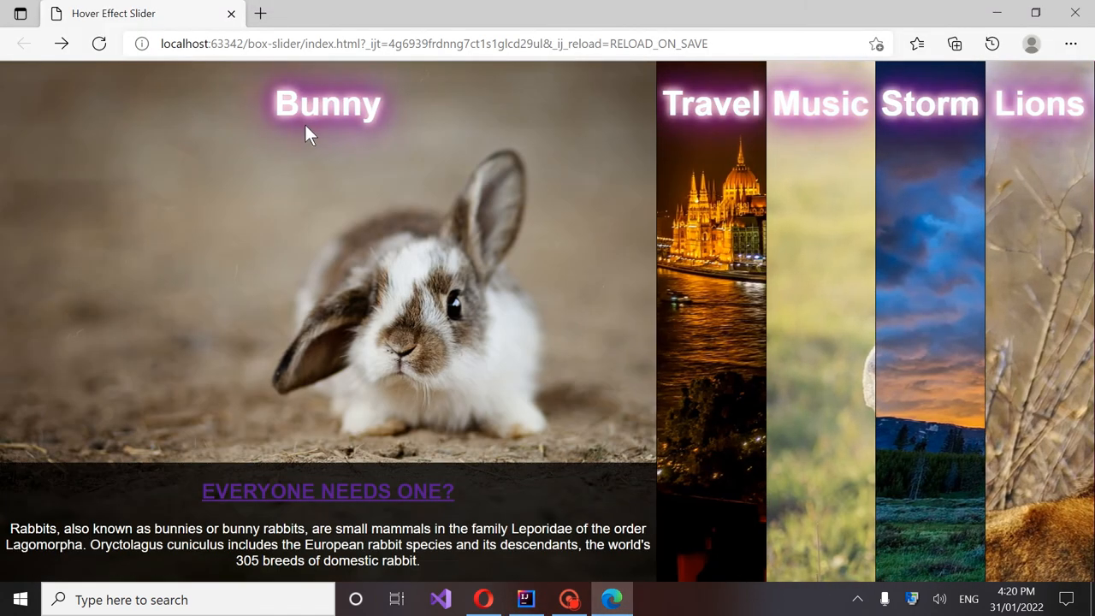
mouse_move(804, 236)
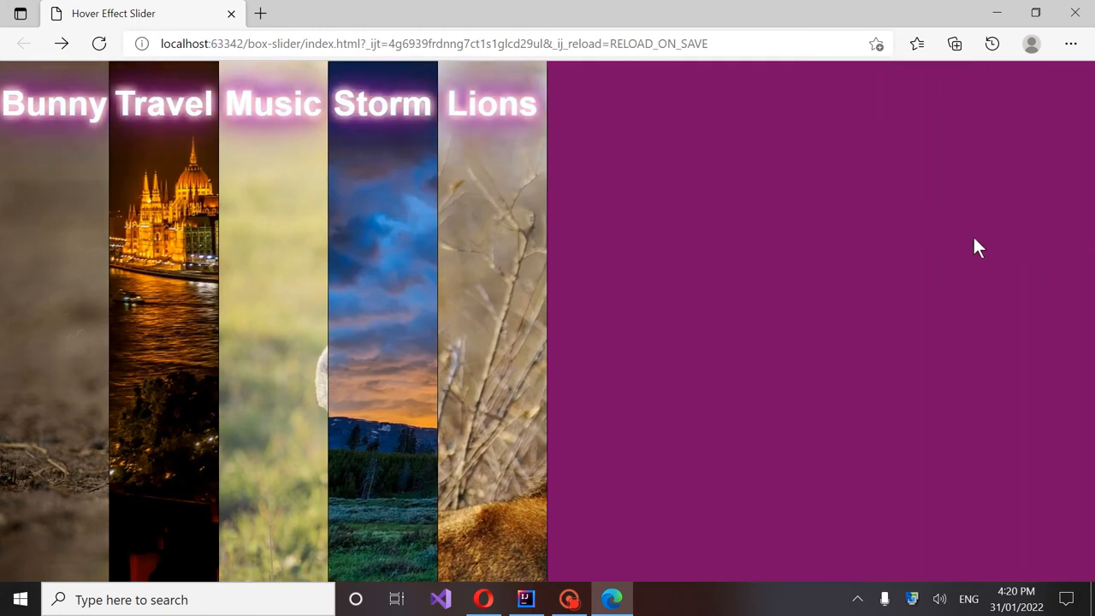
mouse_move(944, 236)
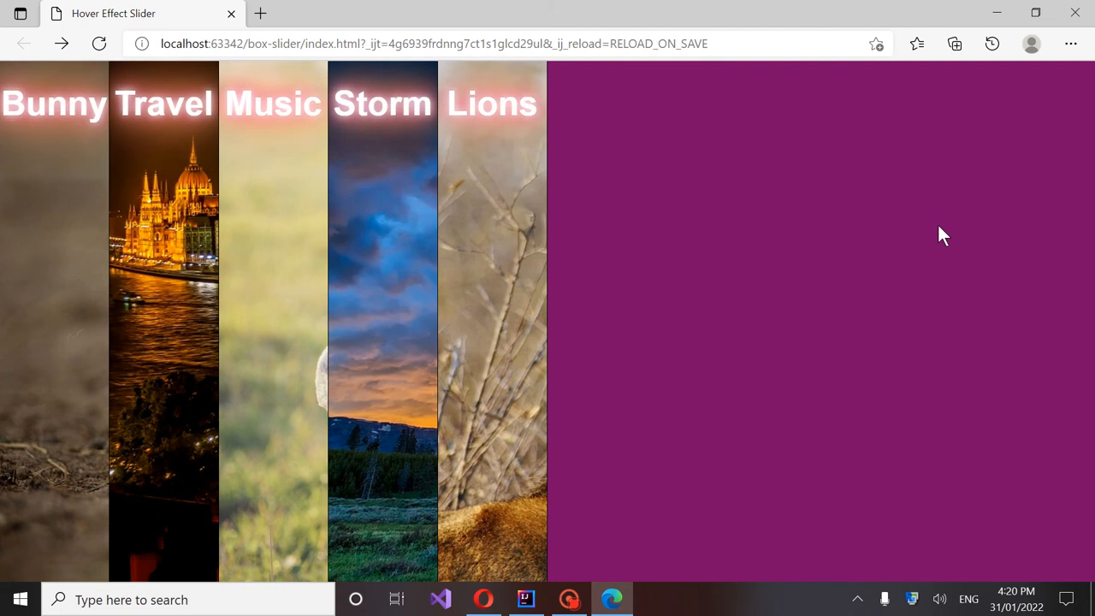